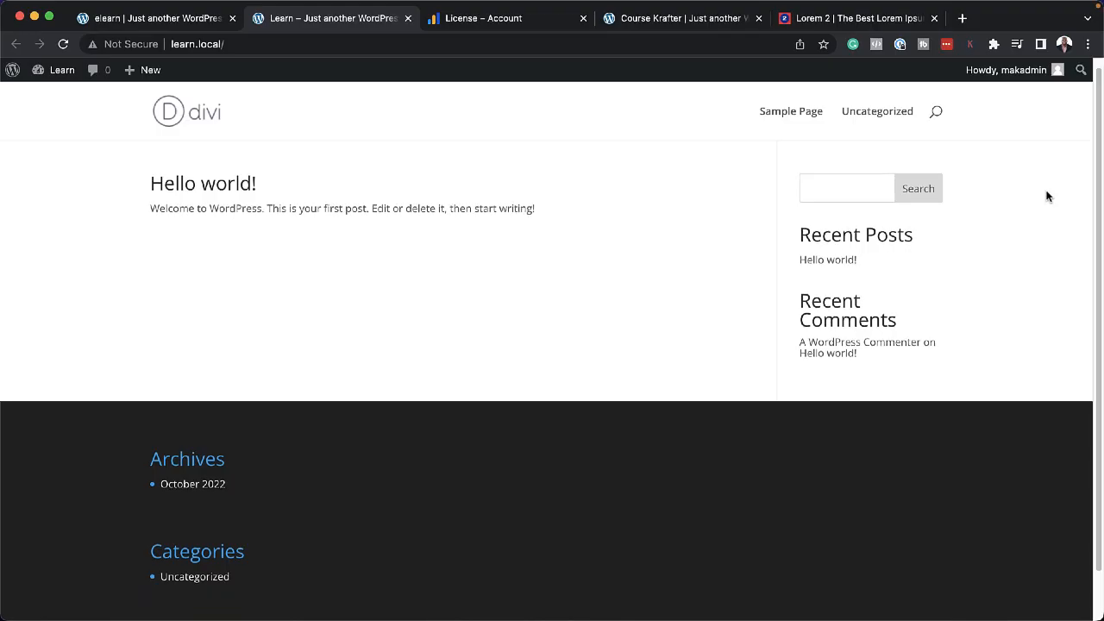
Step: Switch to the finished elearn demo site and scroll through its All Courses page
click(155, 17)
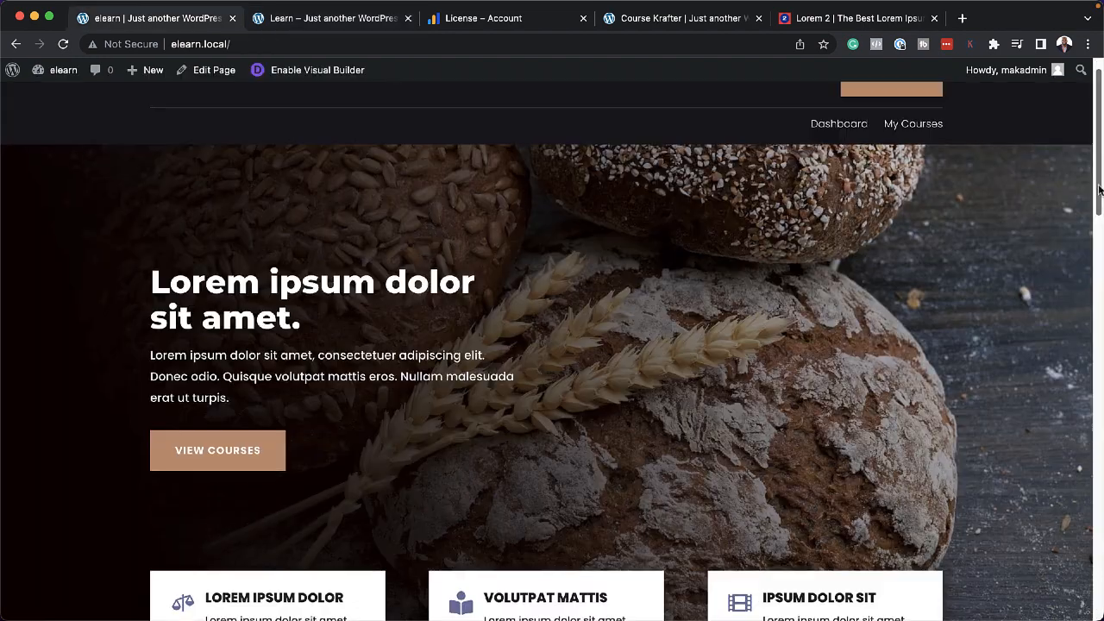
scroll(down, 3)
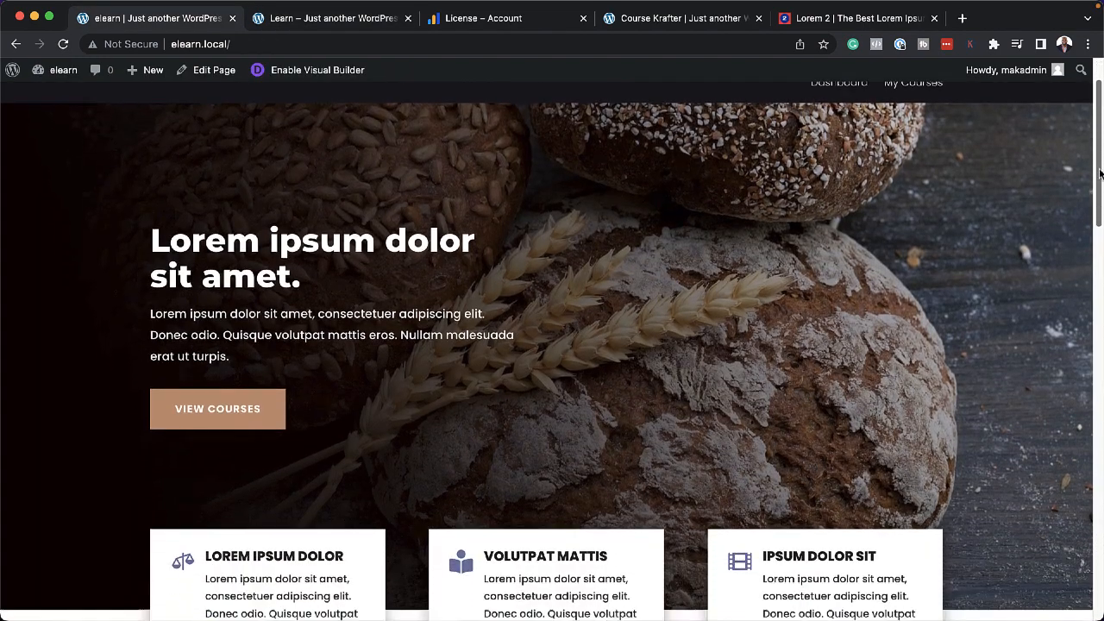
scroll(down, 3)
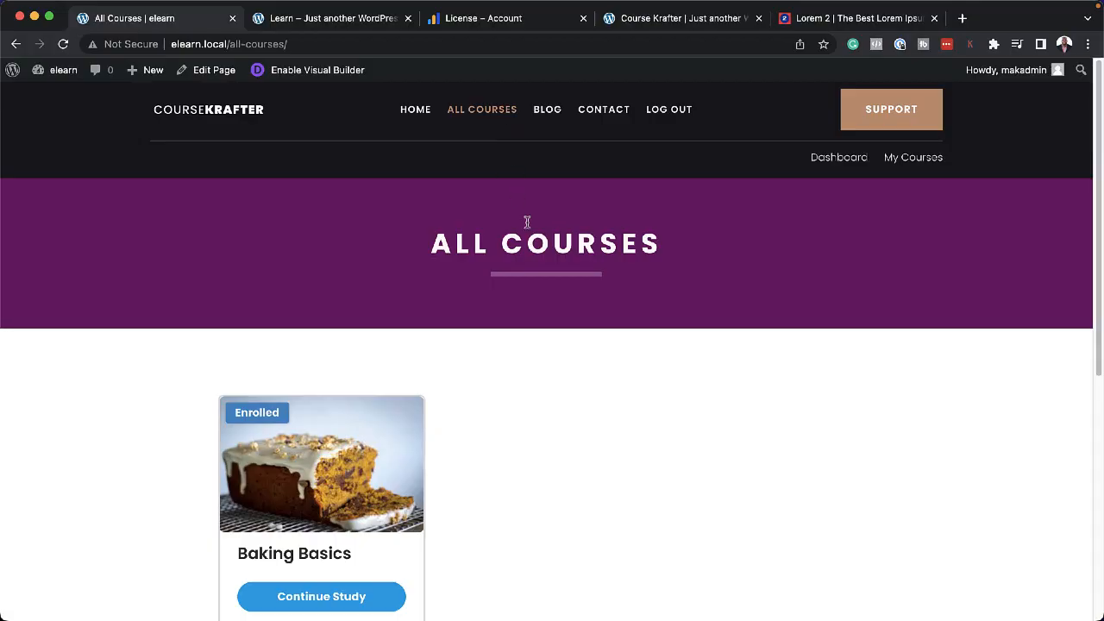
Step: Browse the student Dashboard, then open the Baking Basics course page at 0% complete
click(839, 157)
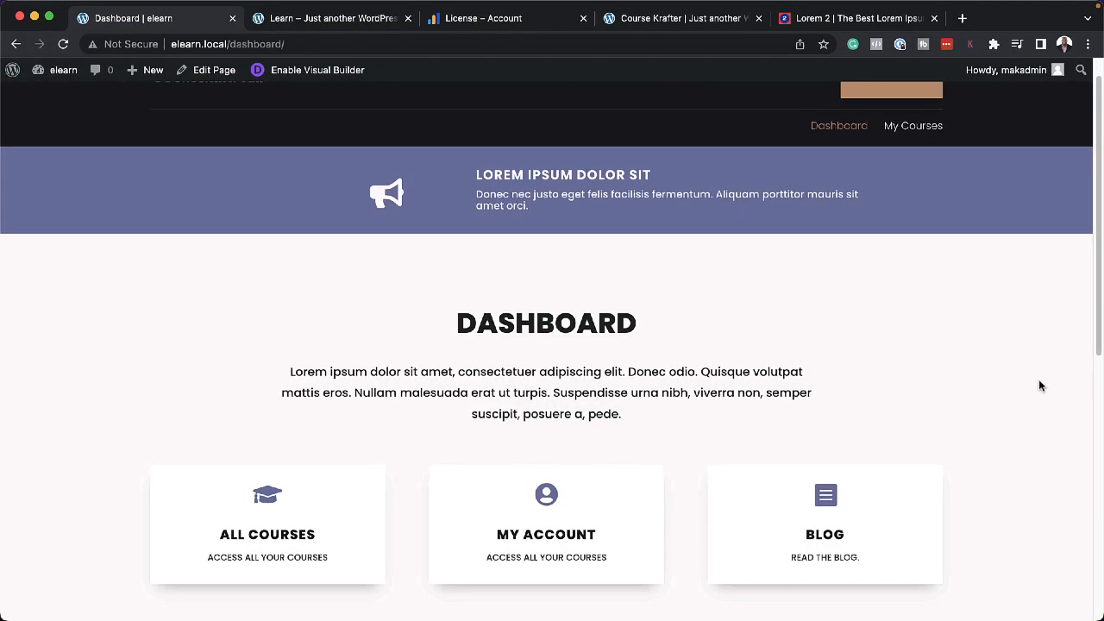
scroll(down, 3)
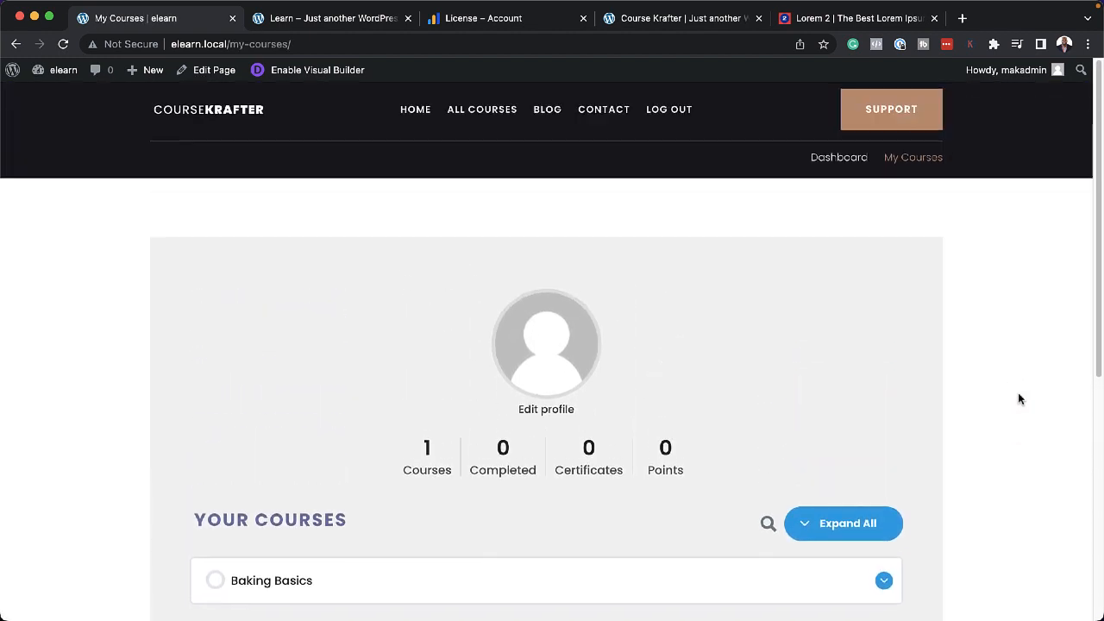
click(270, 580)
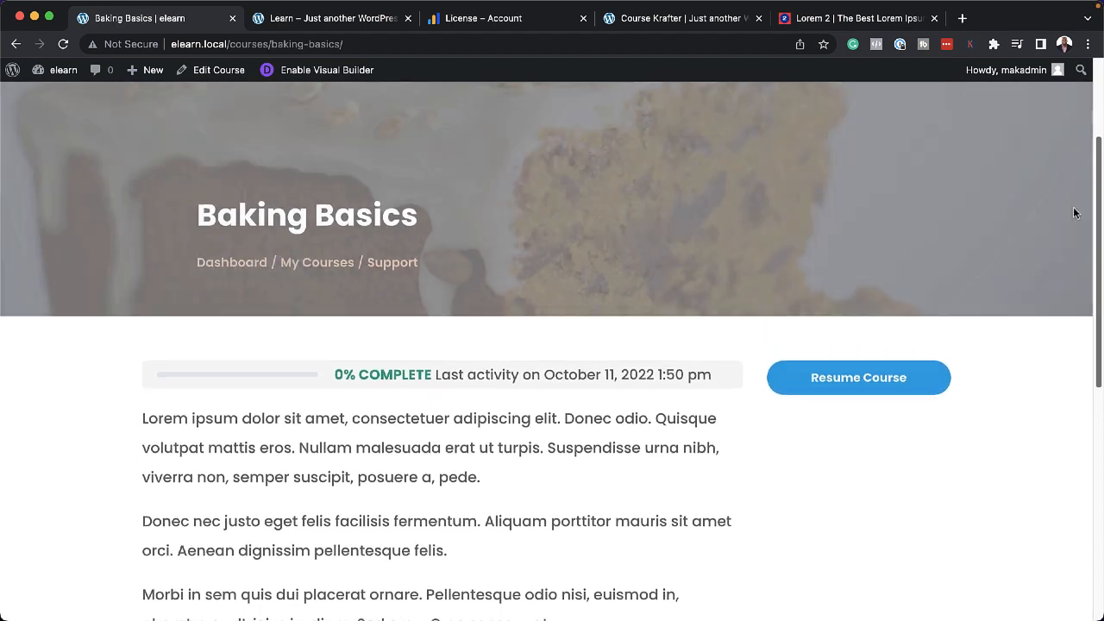